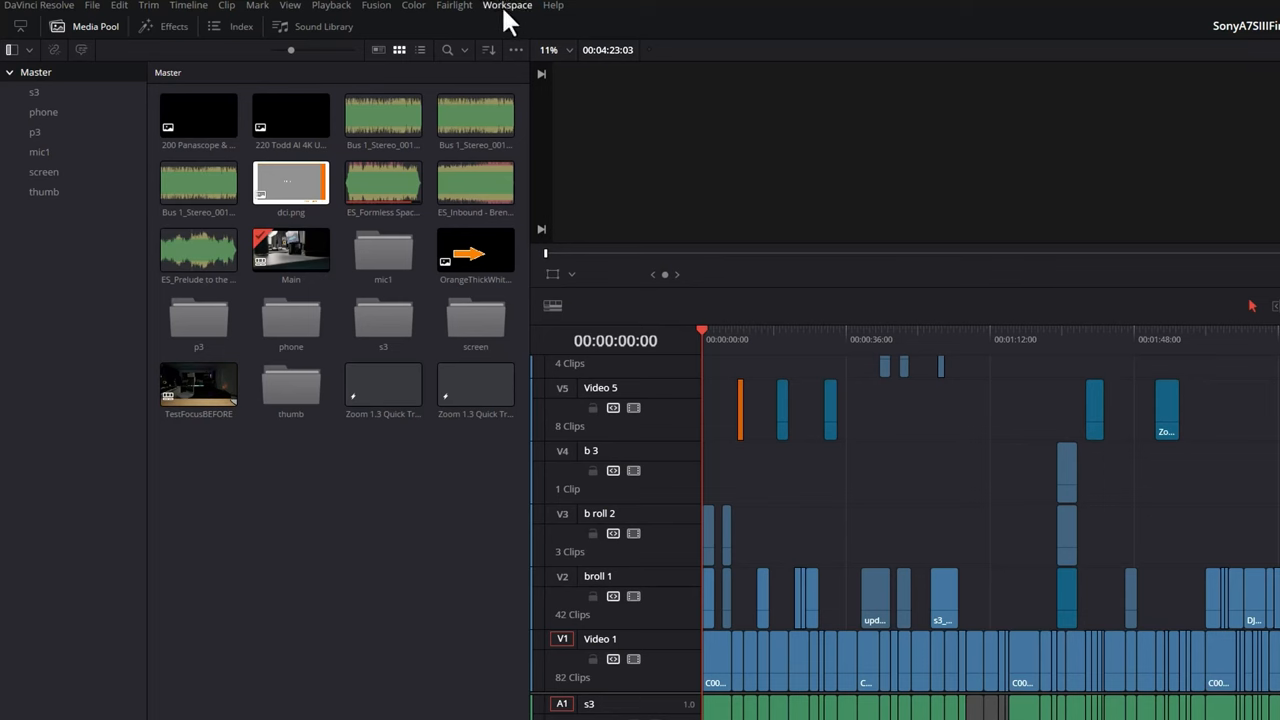
- Turn Dual Screen on from the Workspace menu, then return there for Video Clean Feed
click(507, 6)
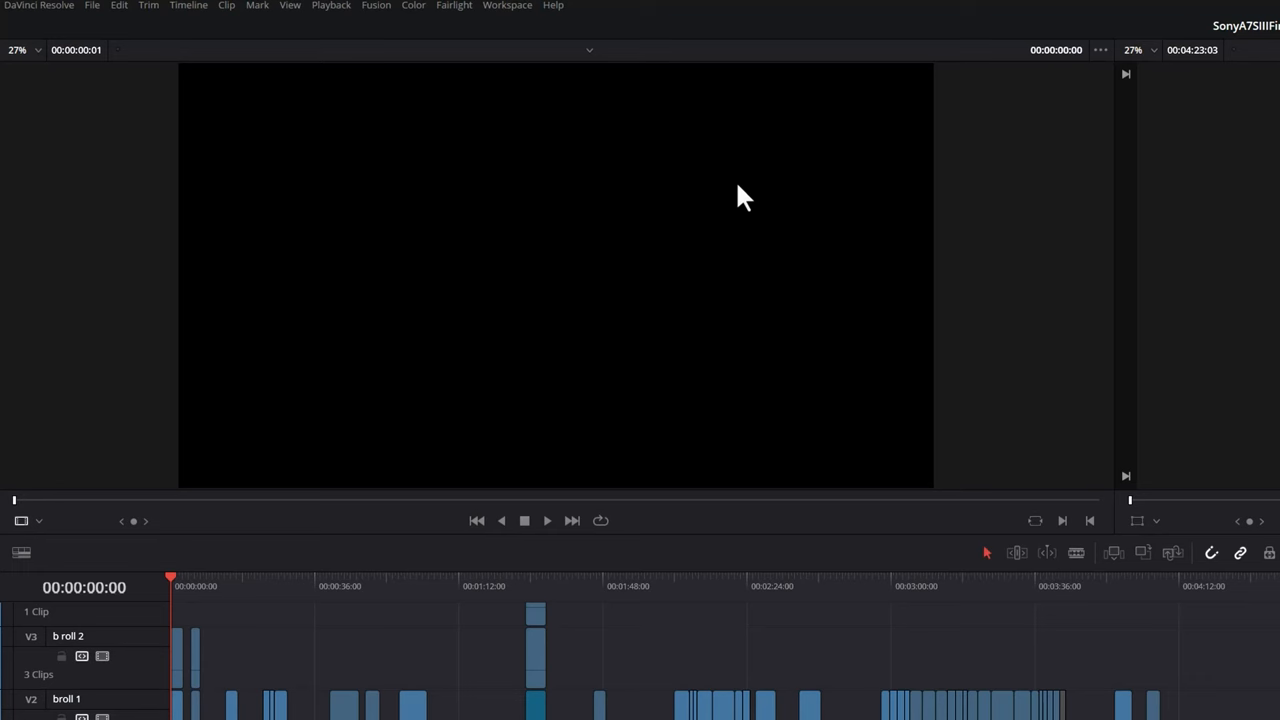
click(507, 6)
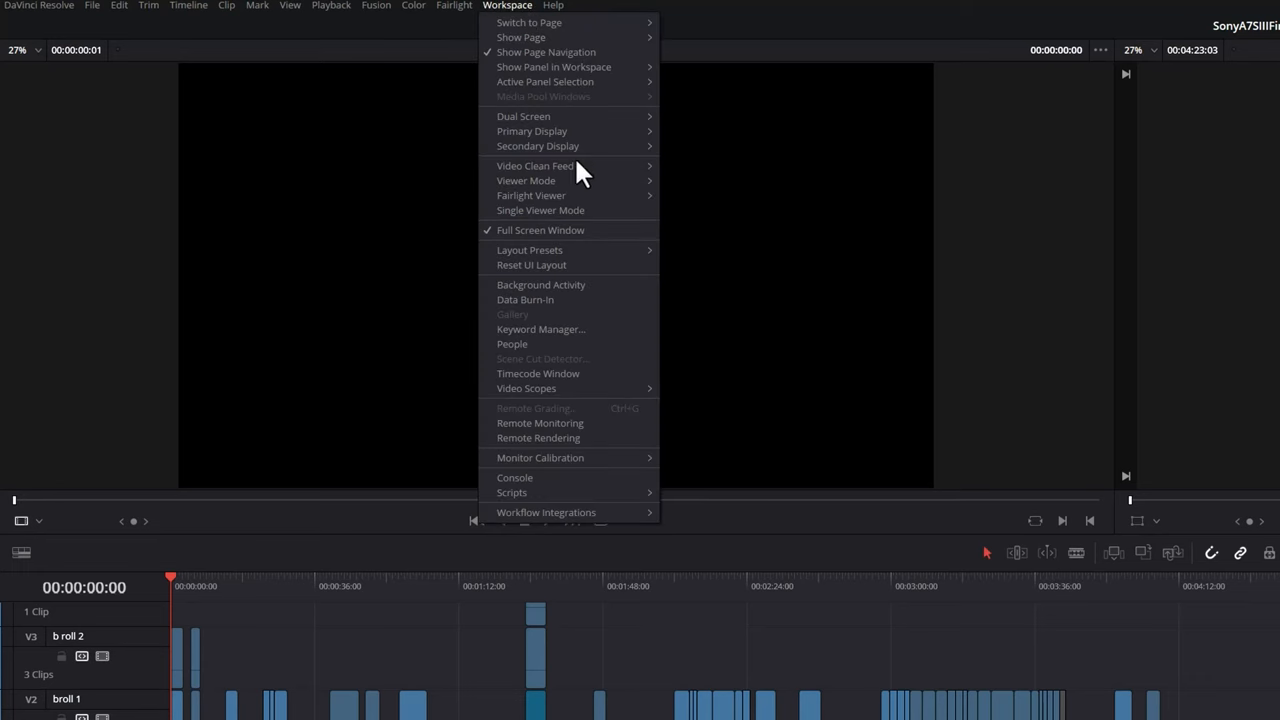